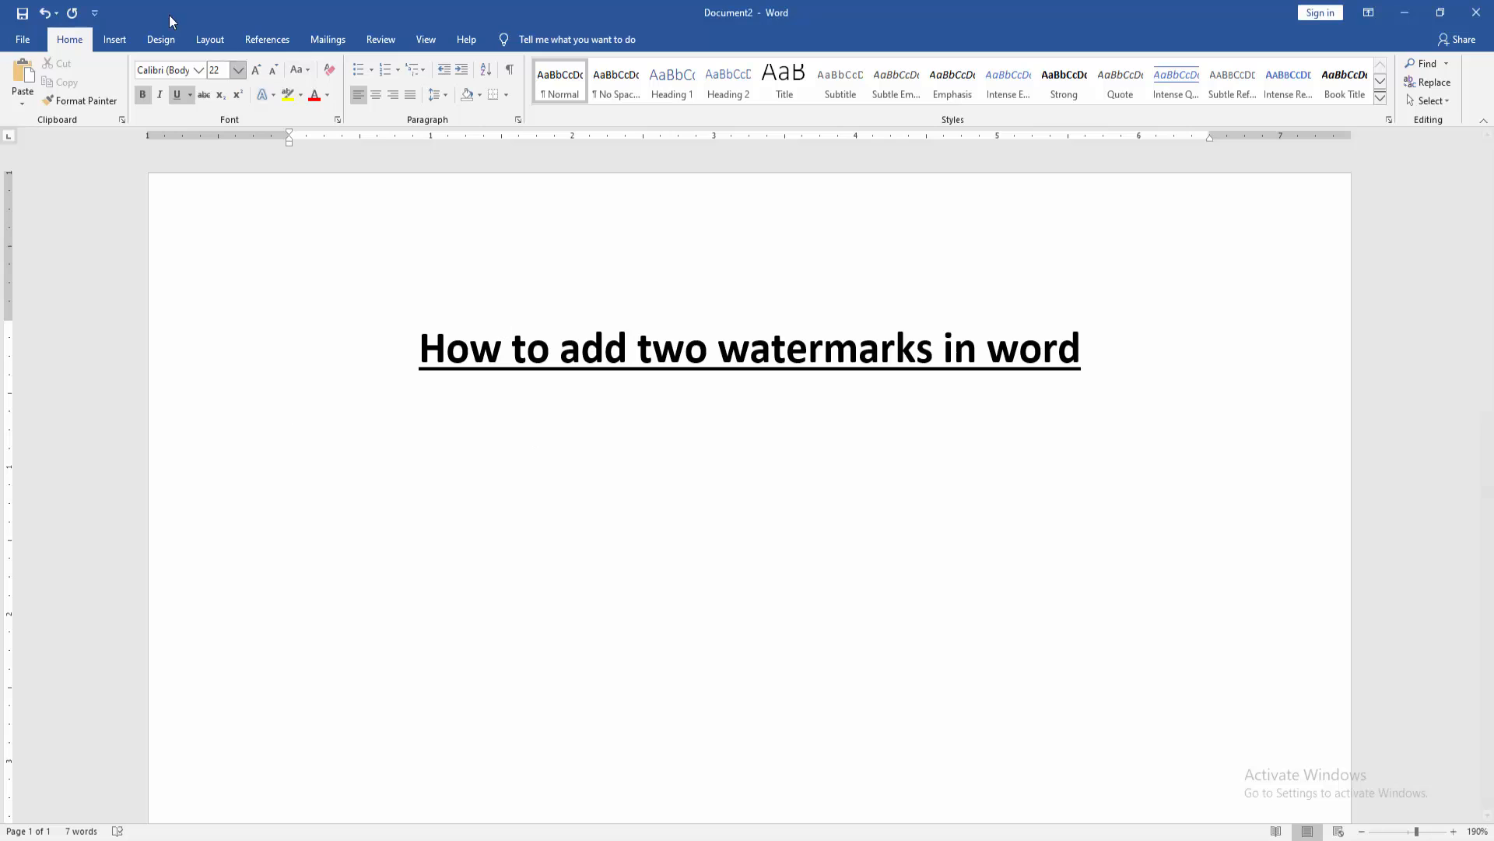
# Open the Watermark gallery from the Design tab's Page Background group
pyautogui.click(161, 39)
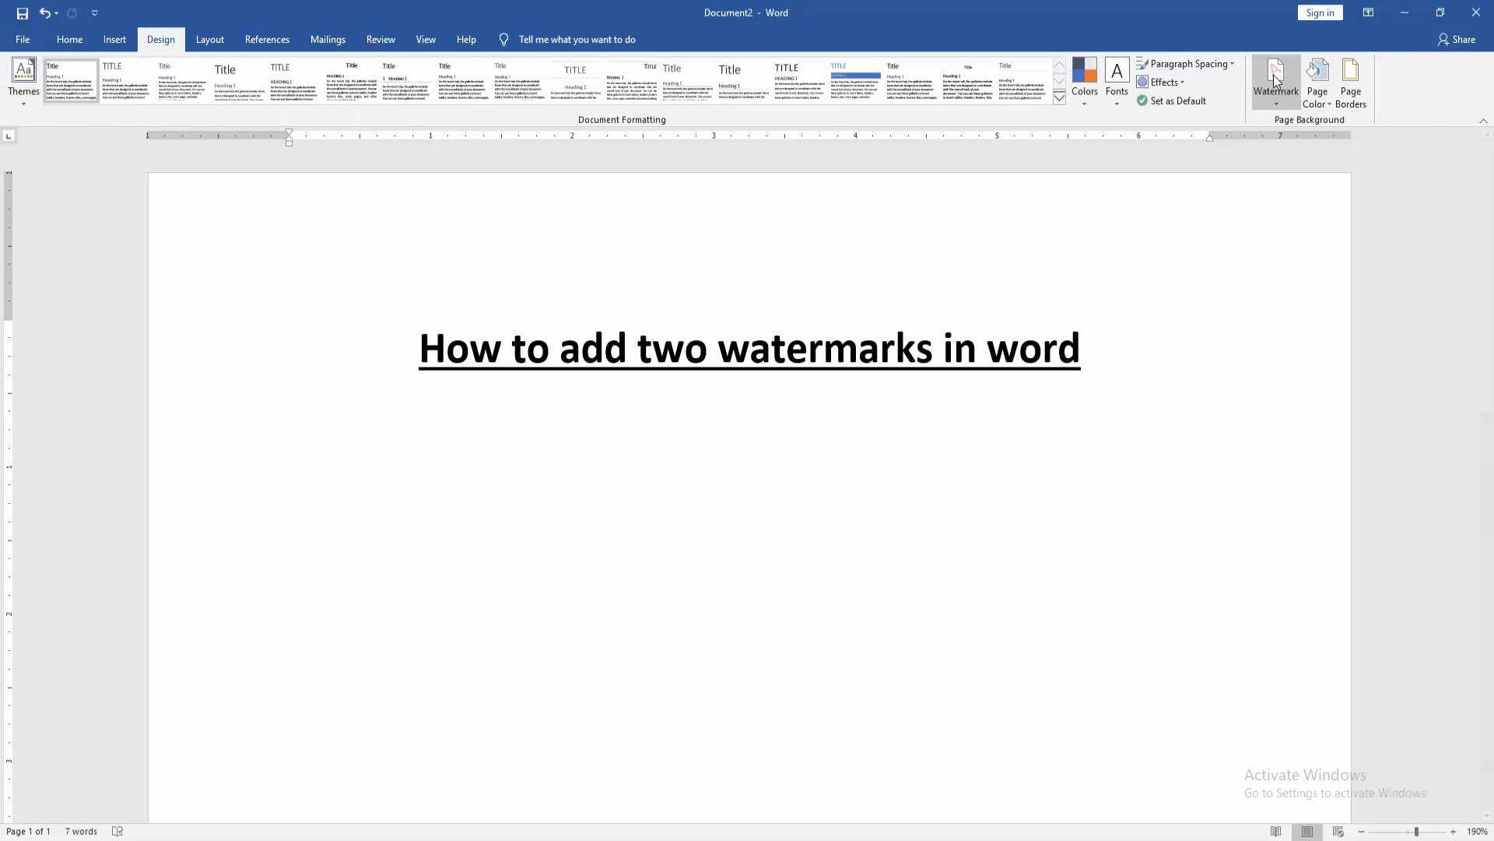
pyautogui.click(1275, 78)
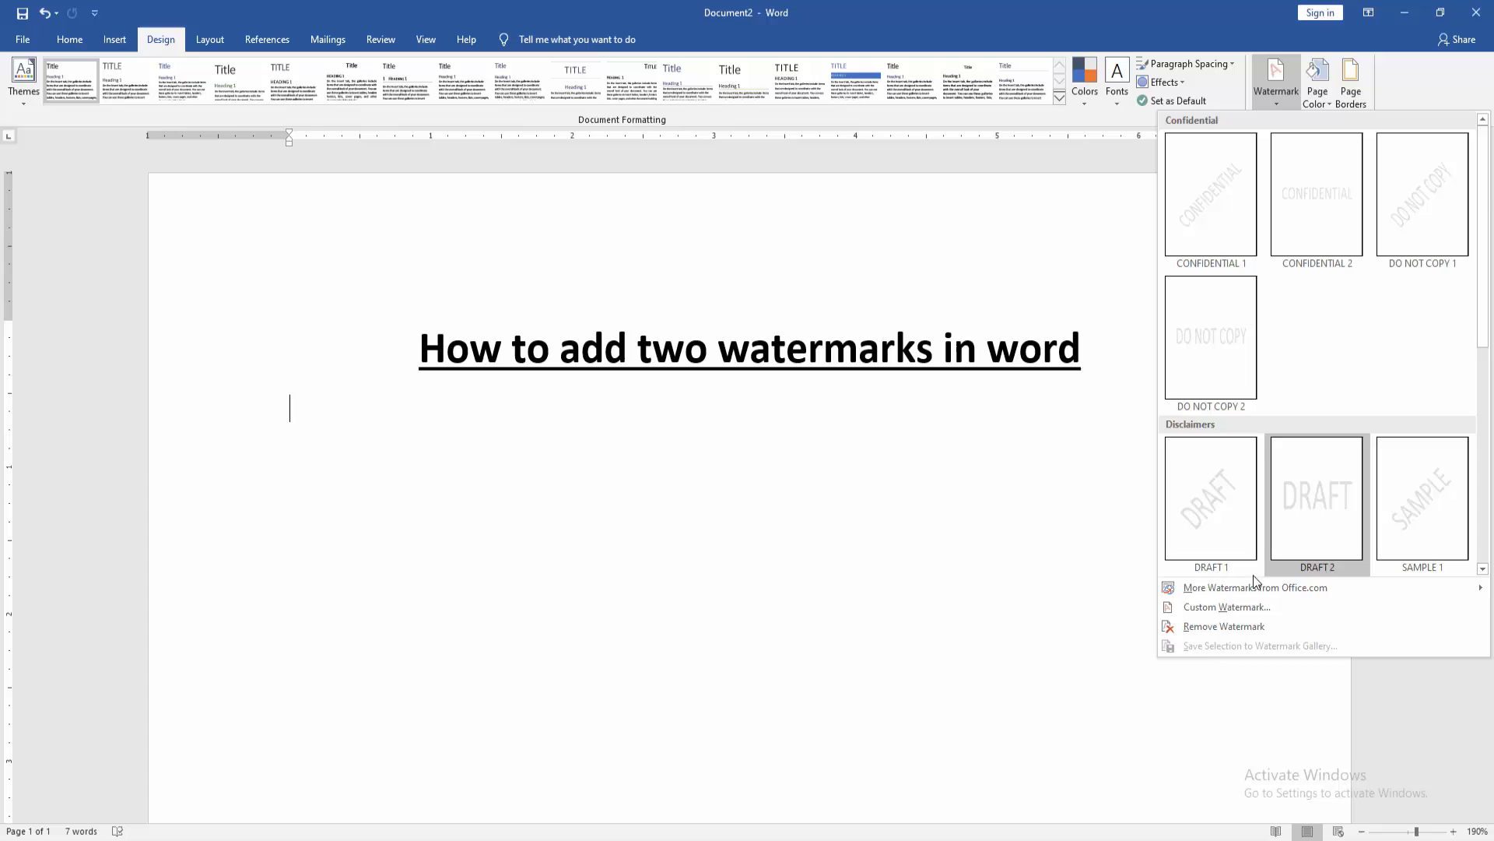
# Add PDF_file_icon.svg from the Desktop as a washed-out custom picture watermark
pyautogui.click(1227, 607)
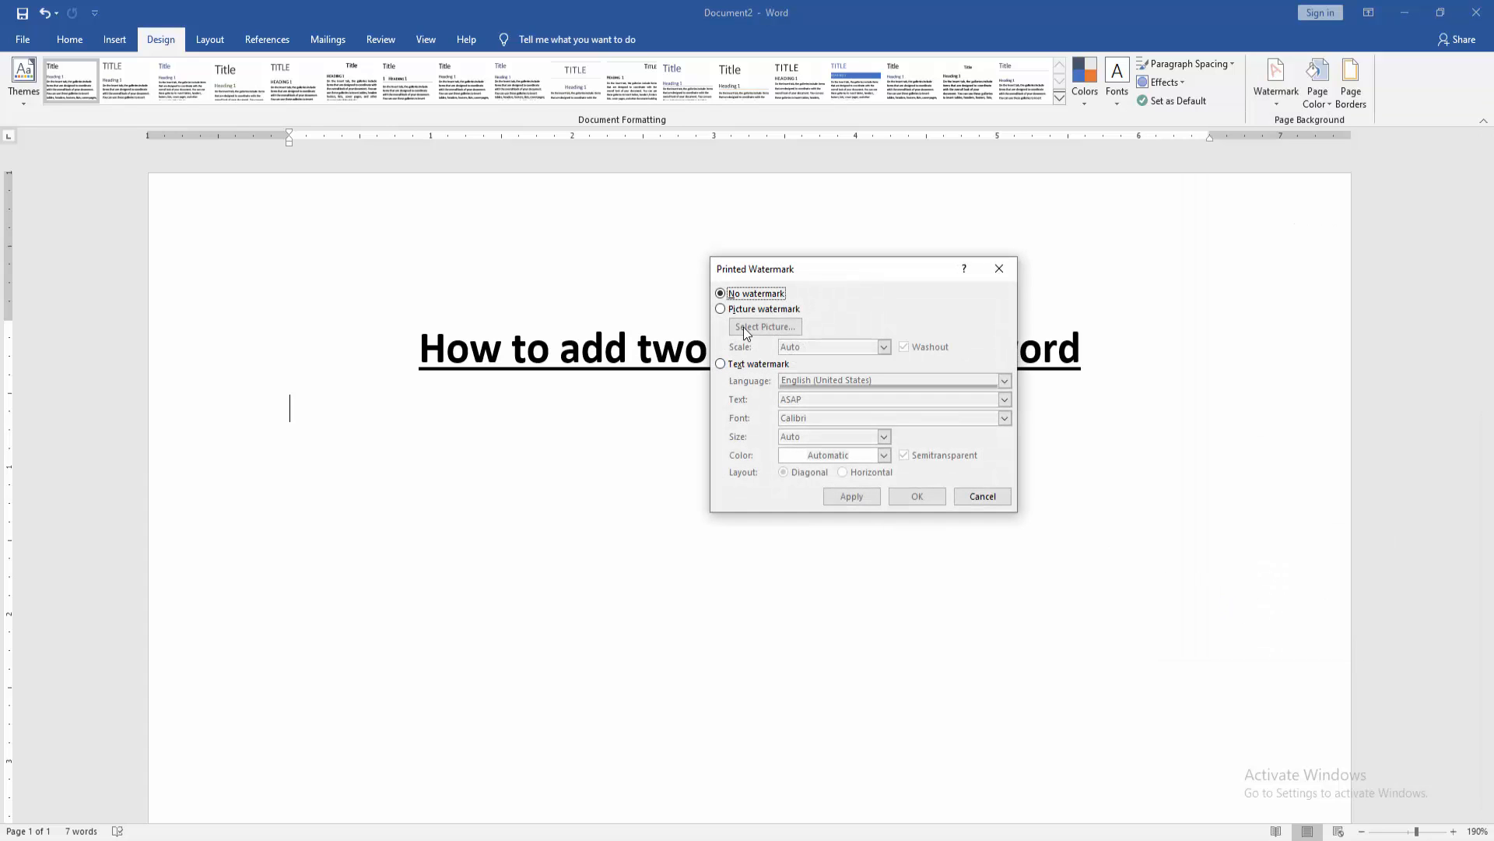
pyautogui.click(721, 309)
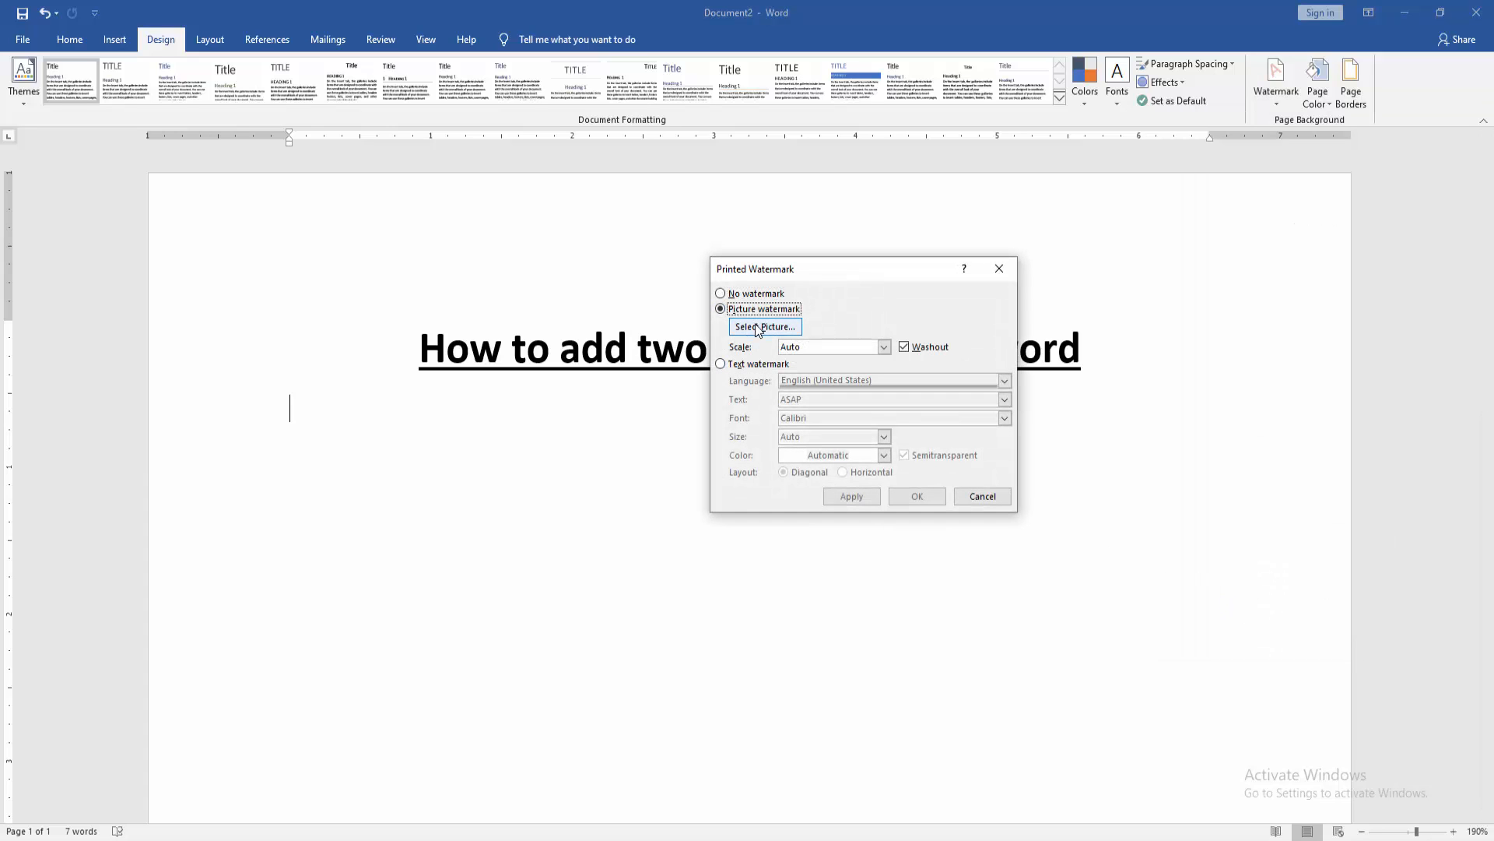
pyautogui.click(765, 326)
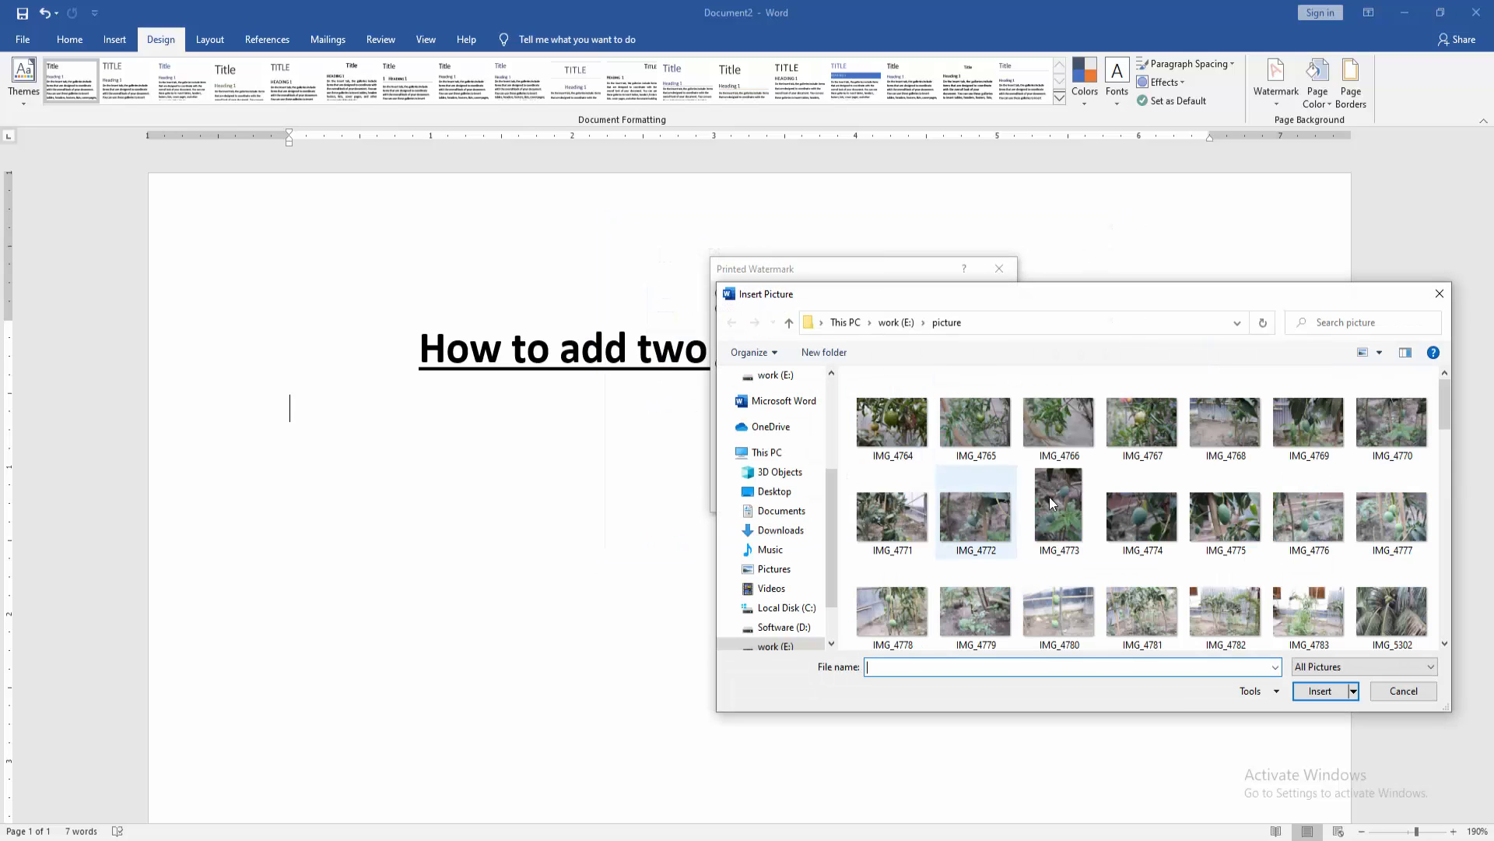
pyautogui.click(777, 387)
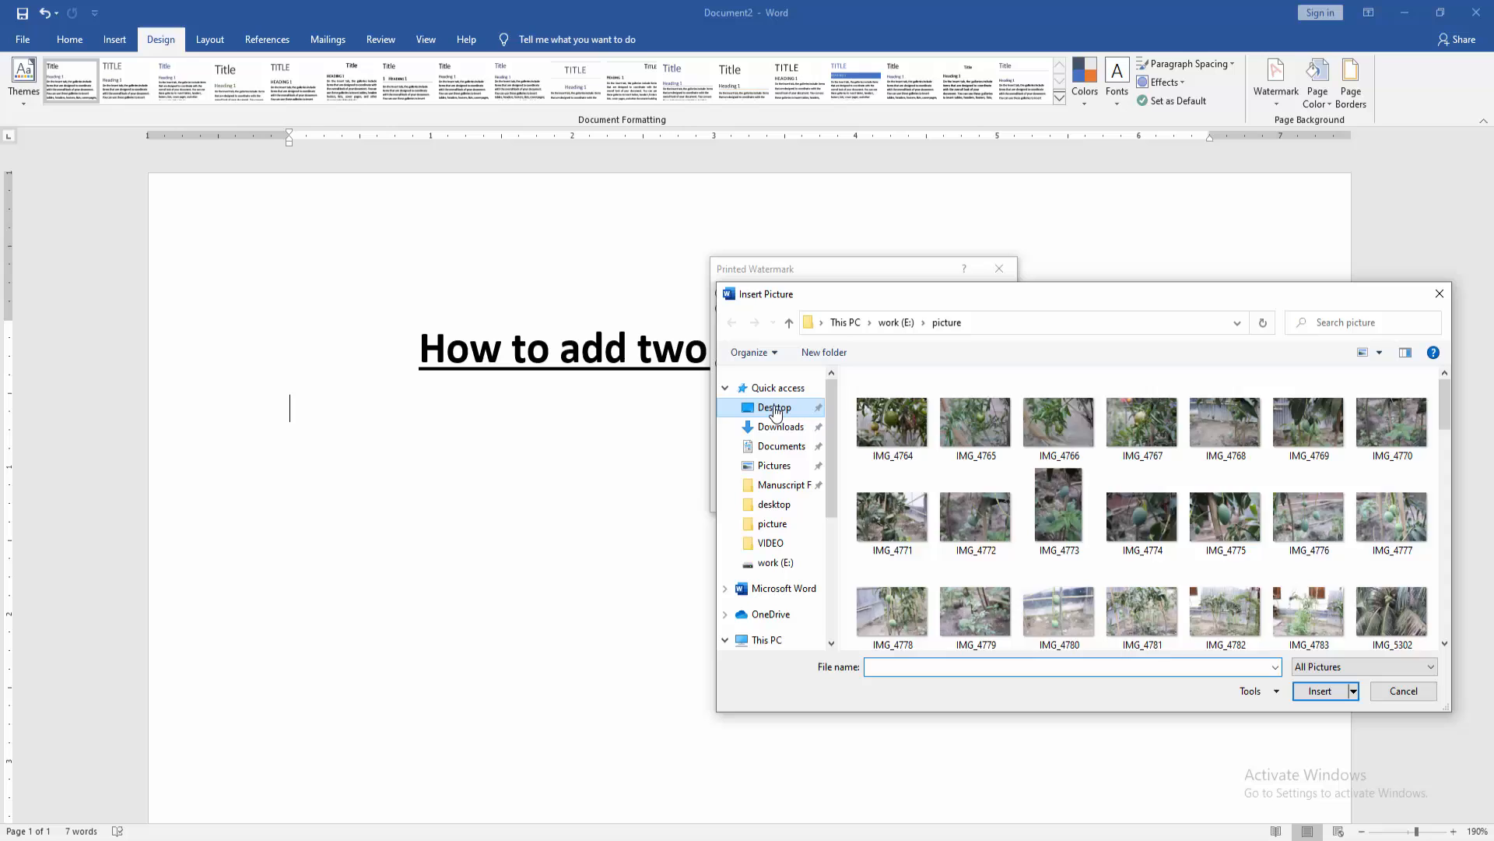
pyautogui.click(773, 407)
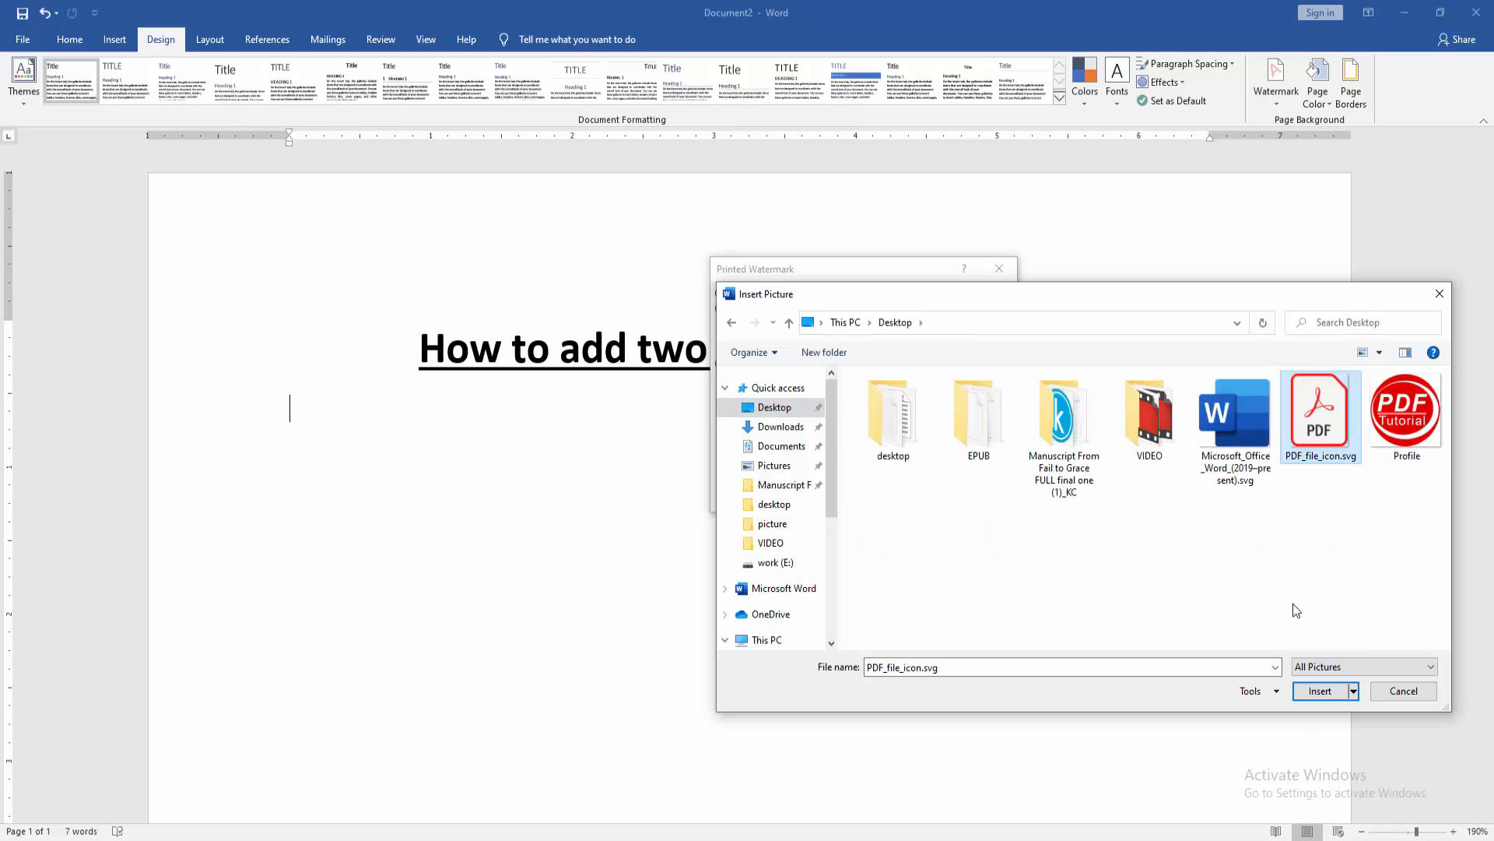
pyautogui.click(1320, 692)
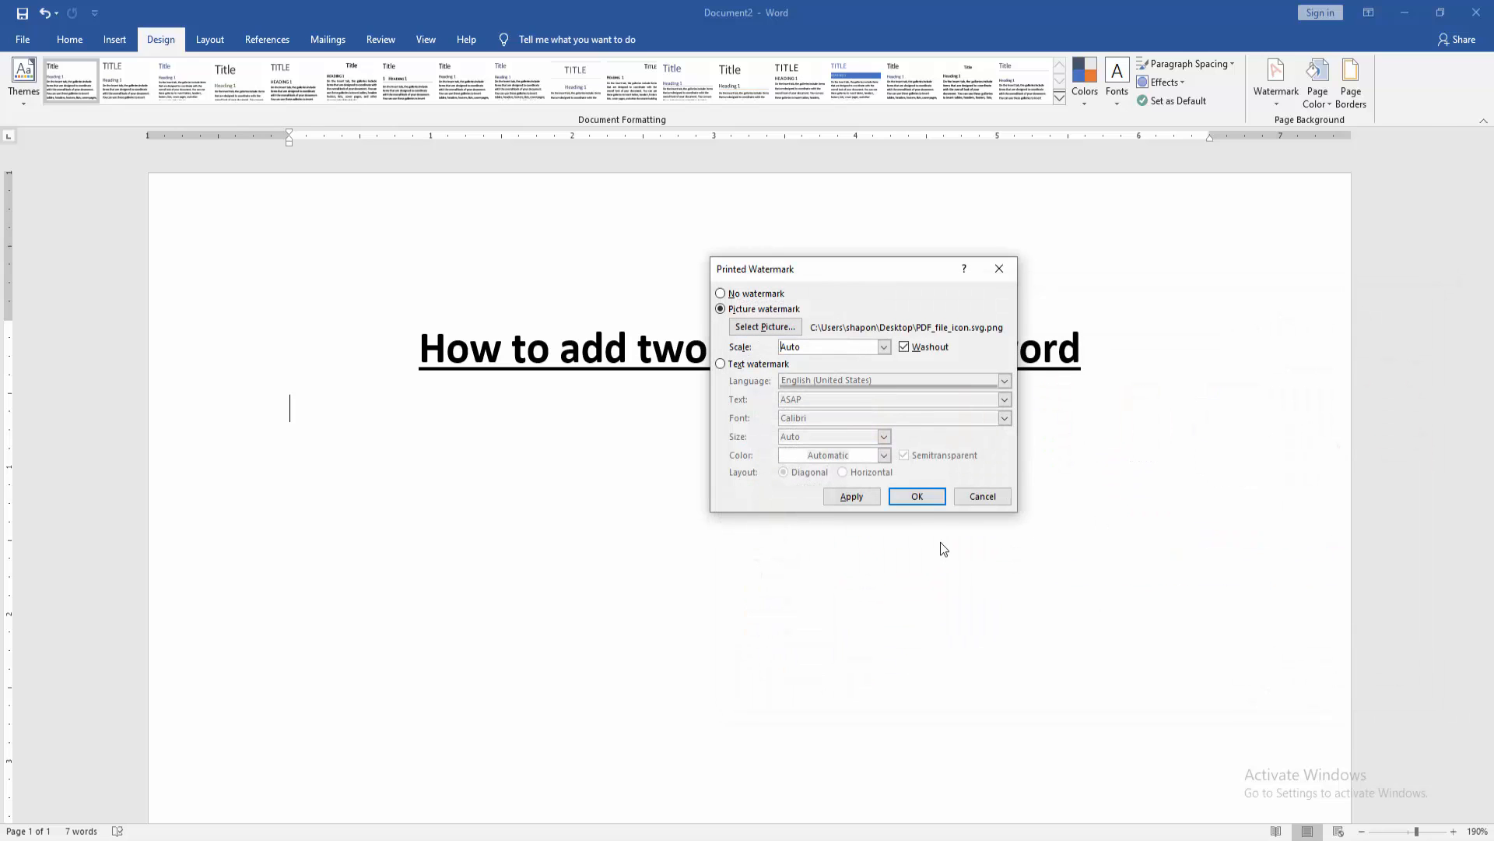
pyautogui.click(916, 496)
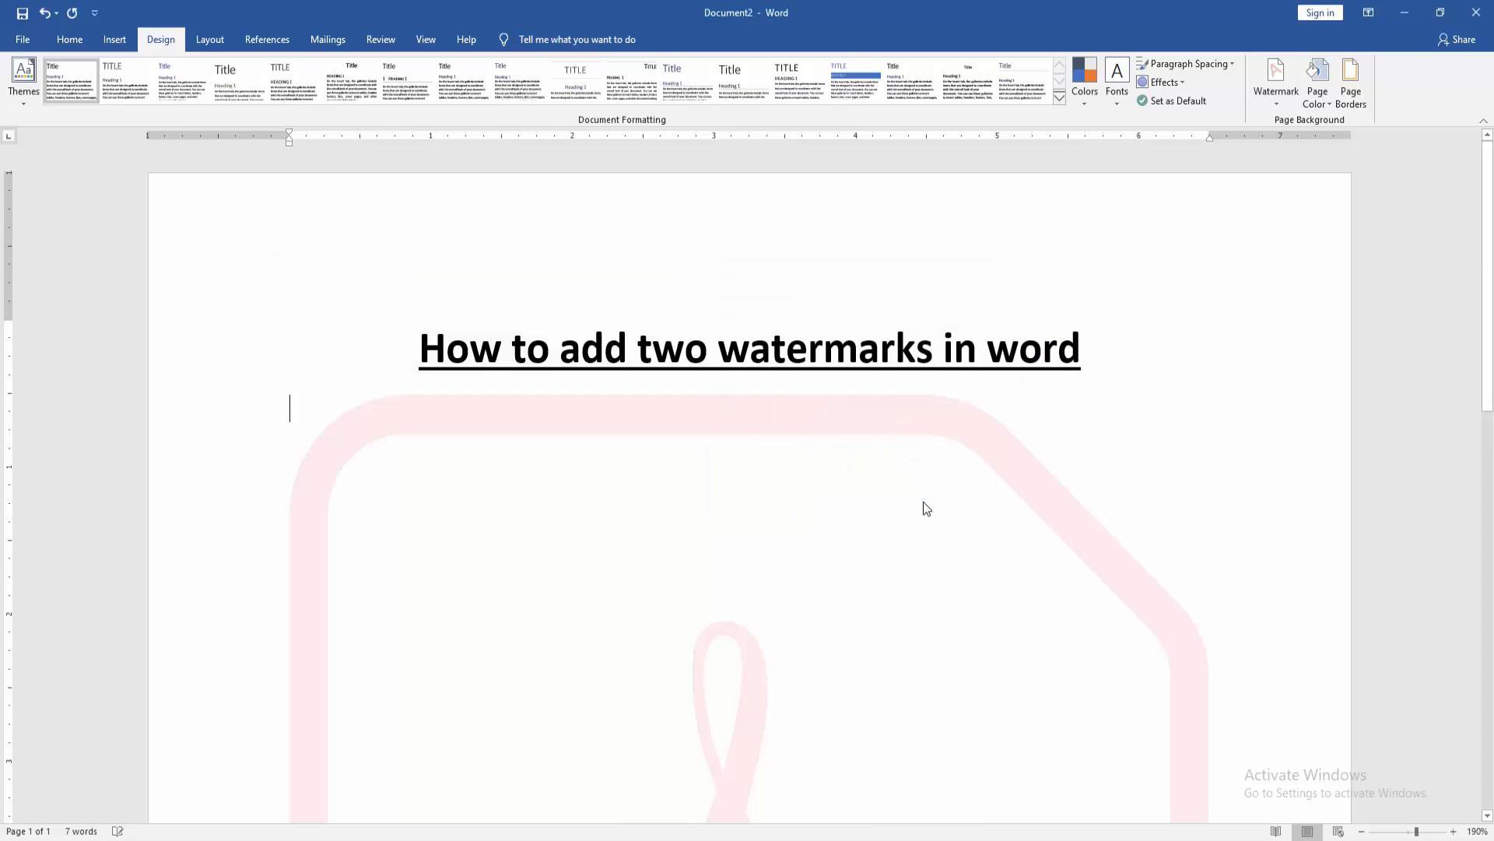
pyautogui.moveTo(450, 251)
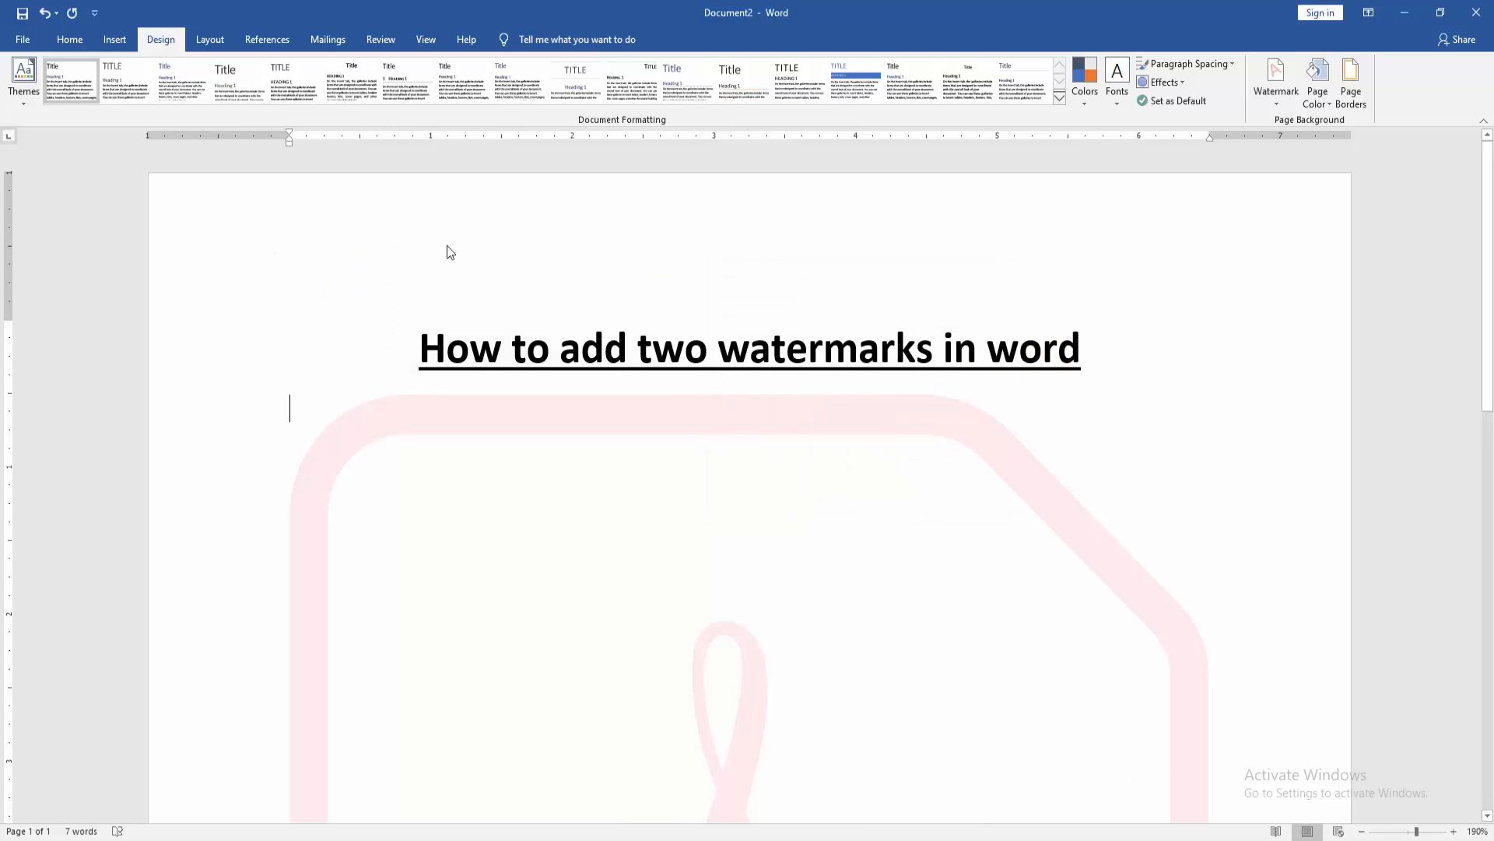
# In the header layer, shrink the PDF watermark and move it up under the title
pyautogui.click(114, 39)
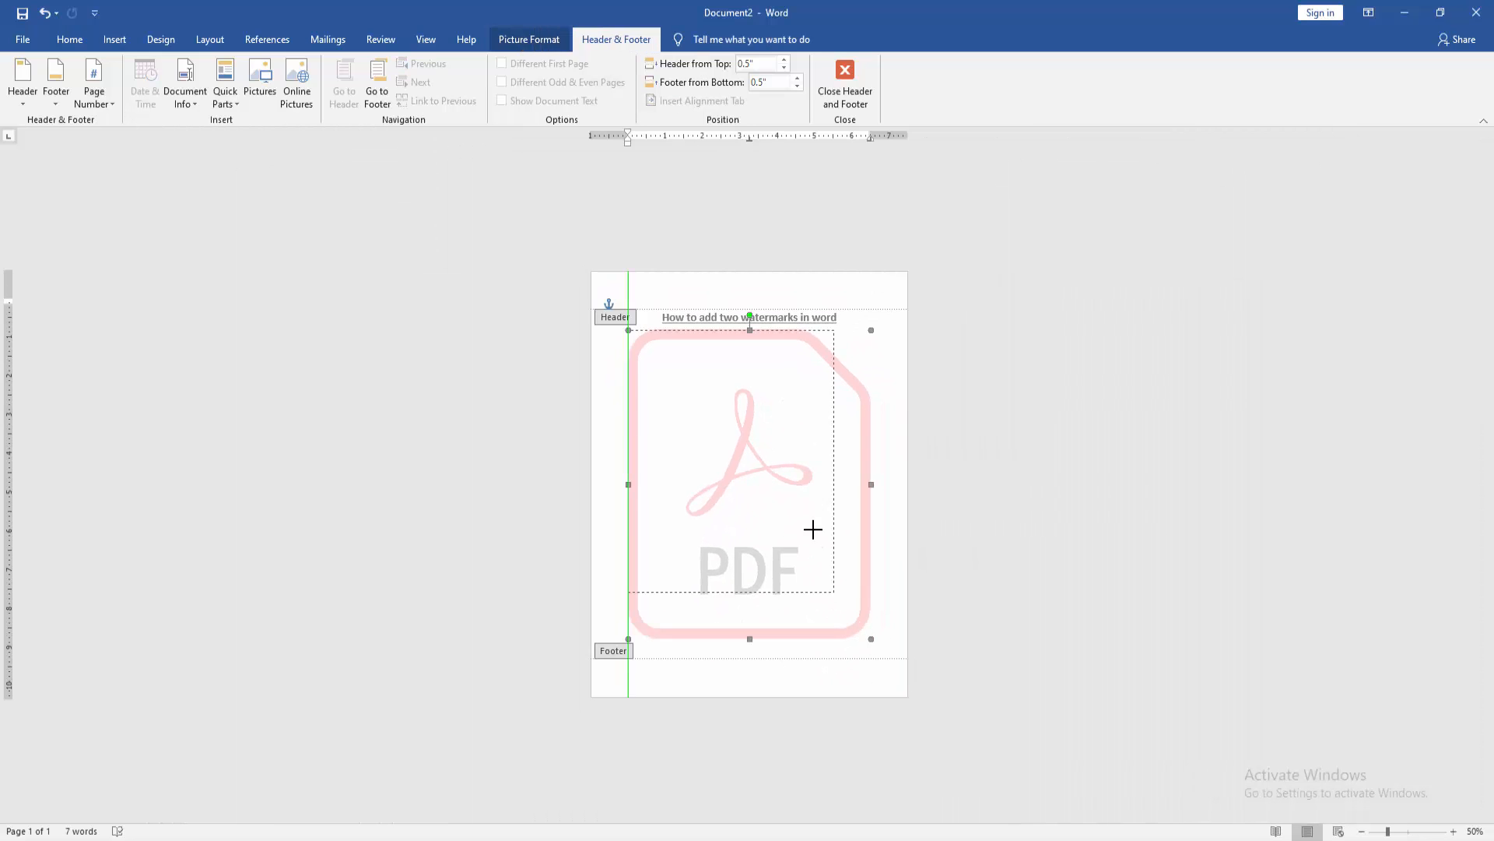
pyautogui.moveTo(870, 638); pyautogui.dragTo(795, 542)
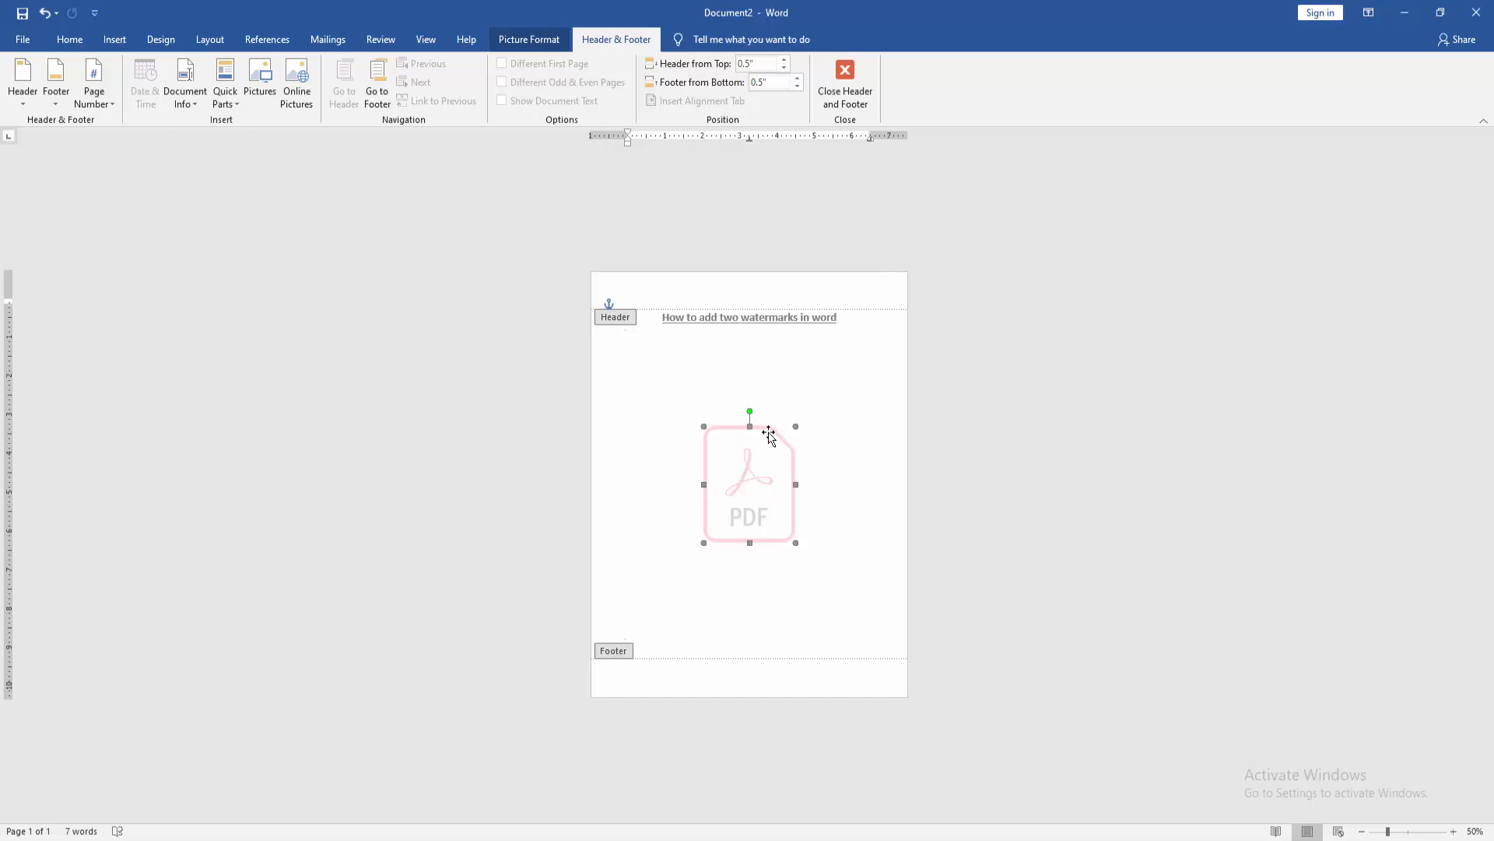
pyautogui.moveTo(769, 438); pyautogui.dragTo(739, 361)
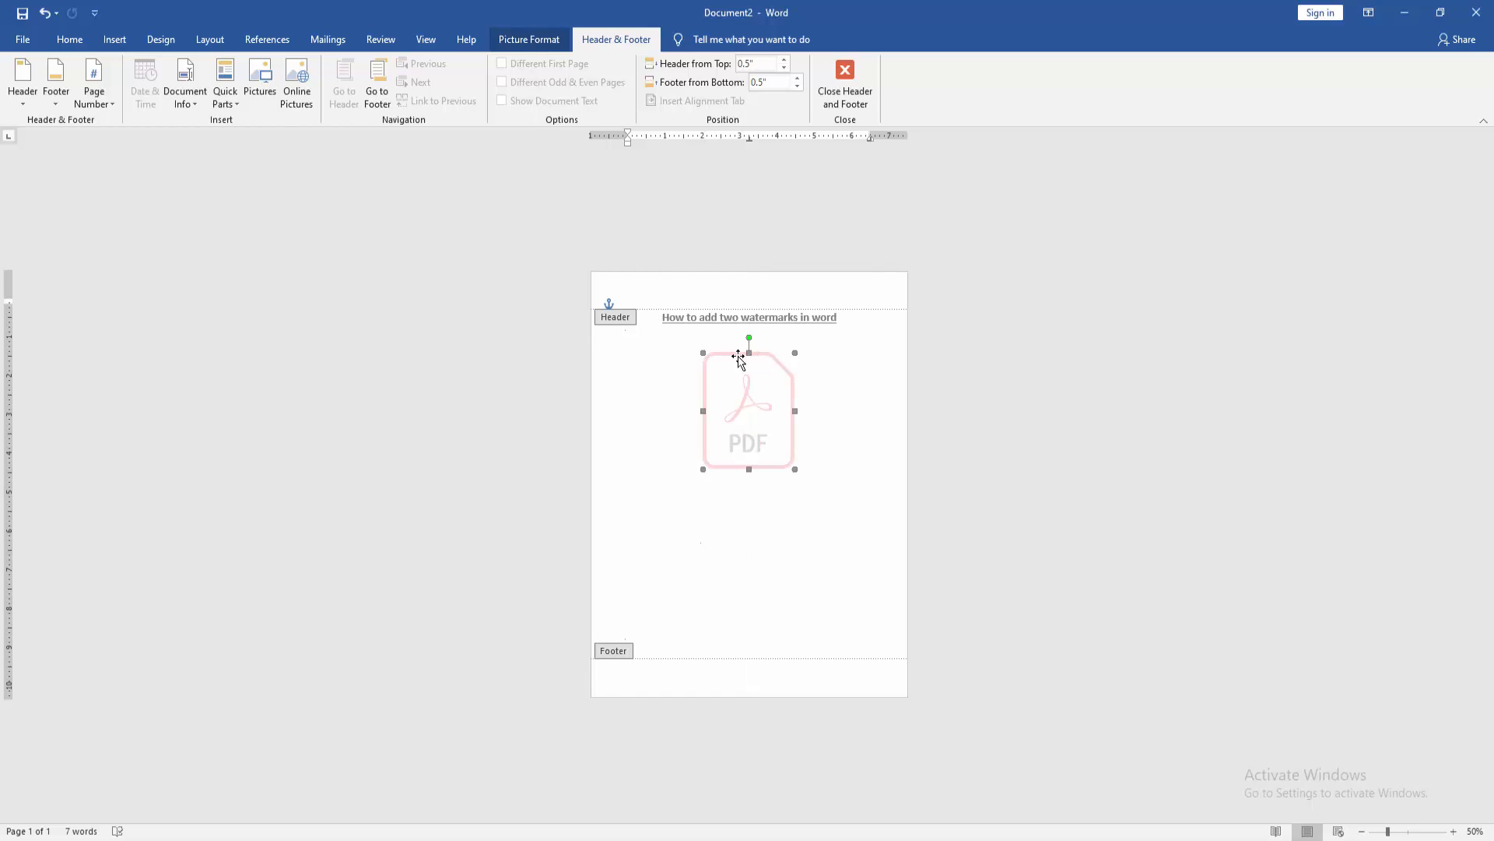
pyautogui.moveTo(260, 80)
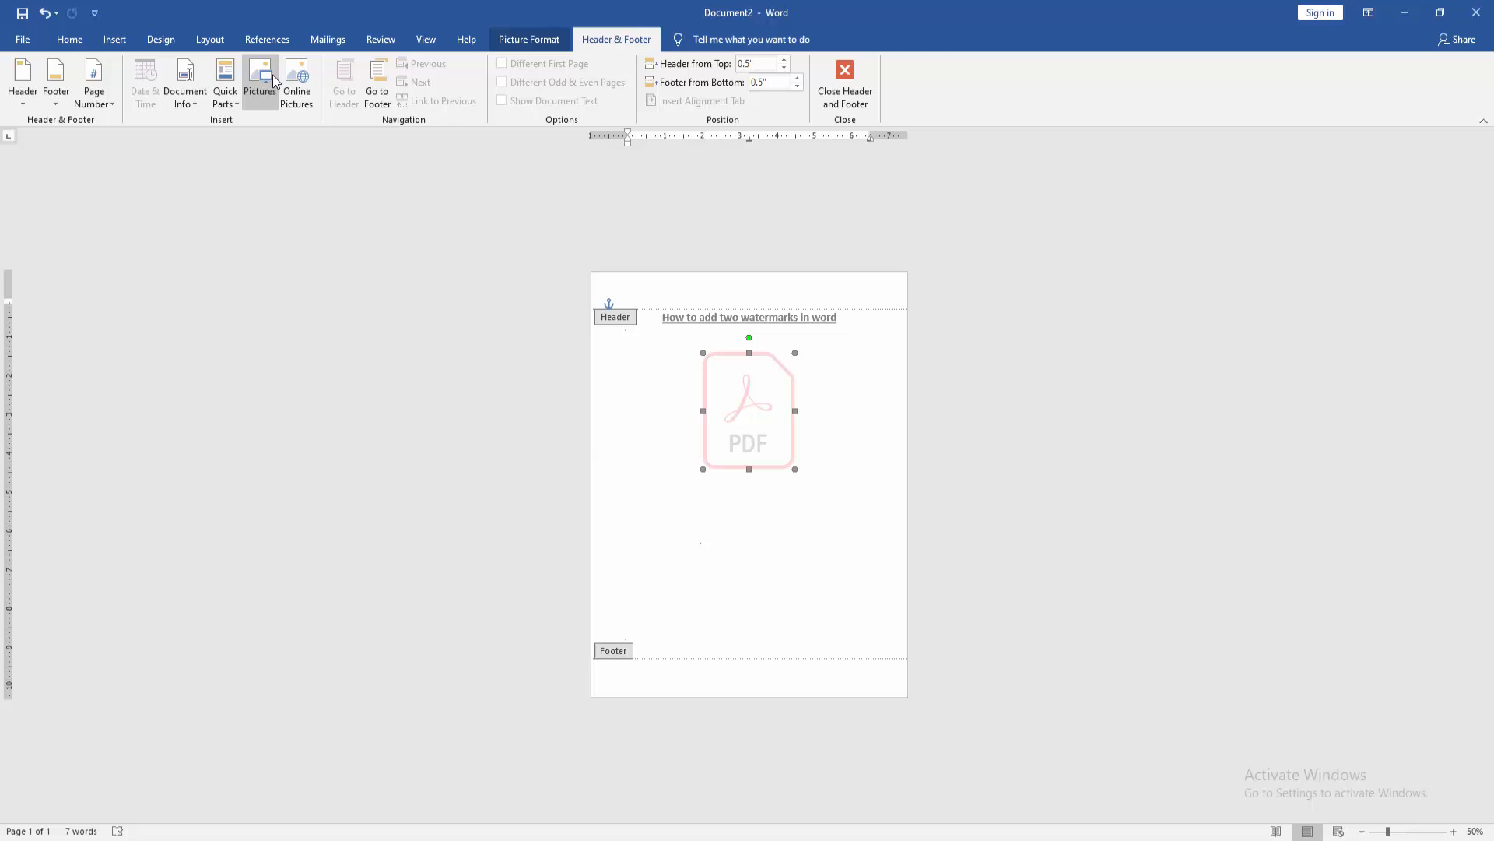
# Insert the Word logo picture into the header
pyautogui.click(260, 80)
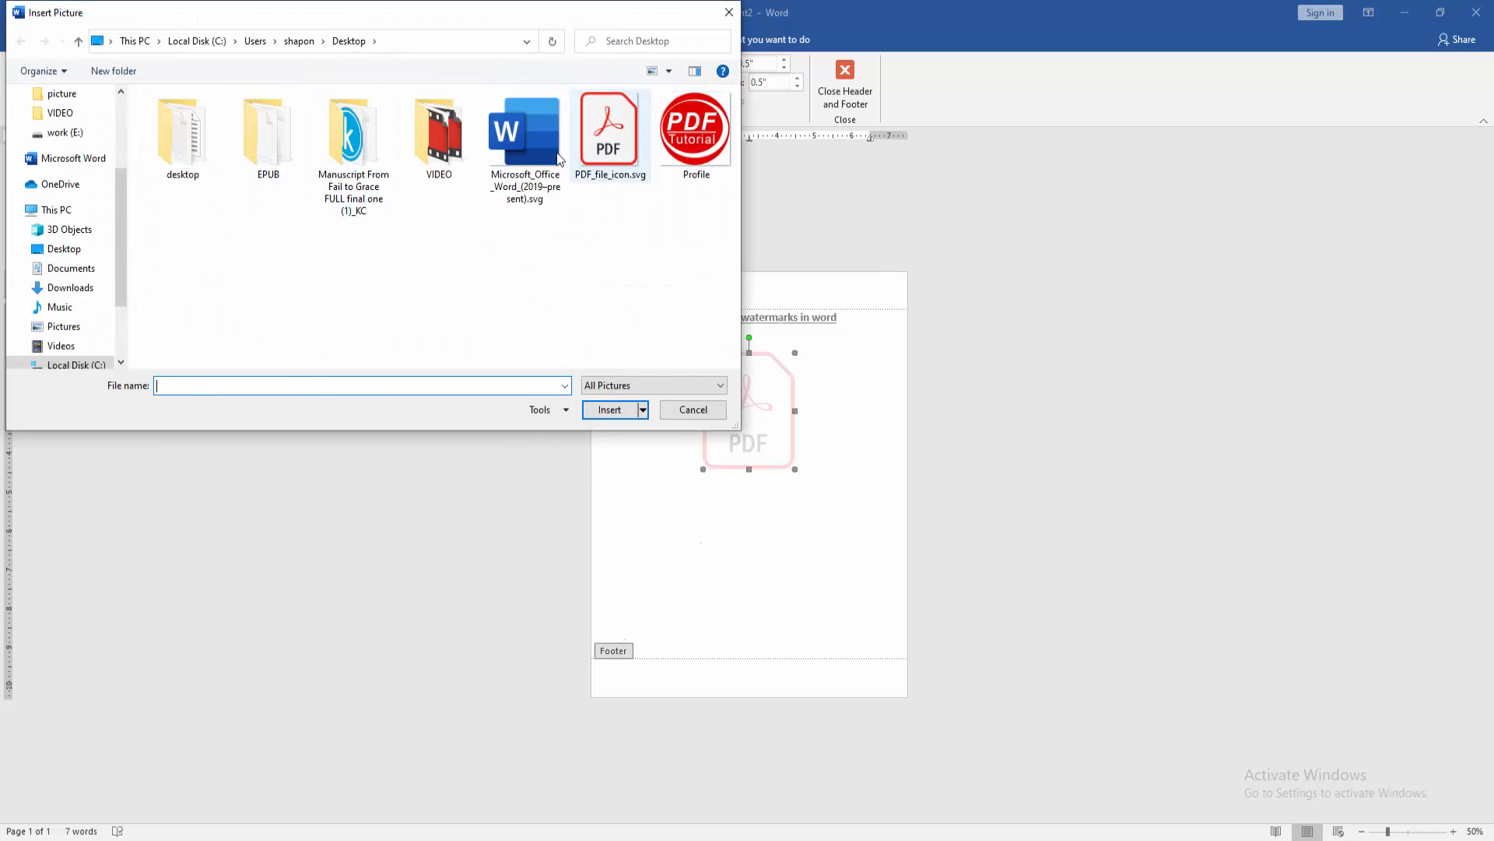
pyautogui.click(608, 409)
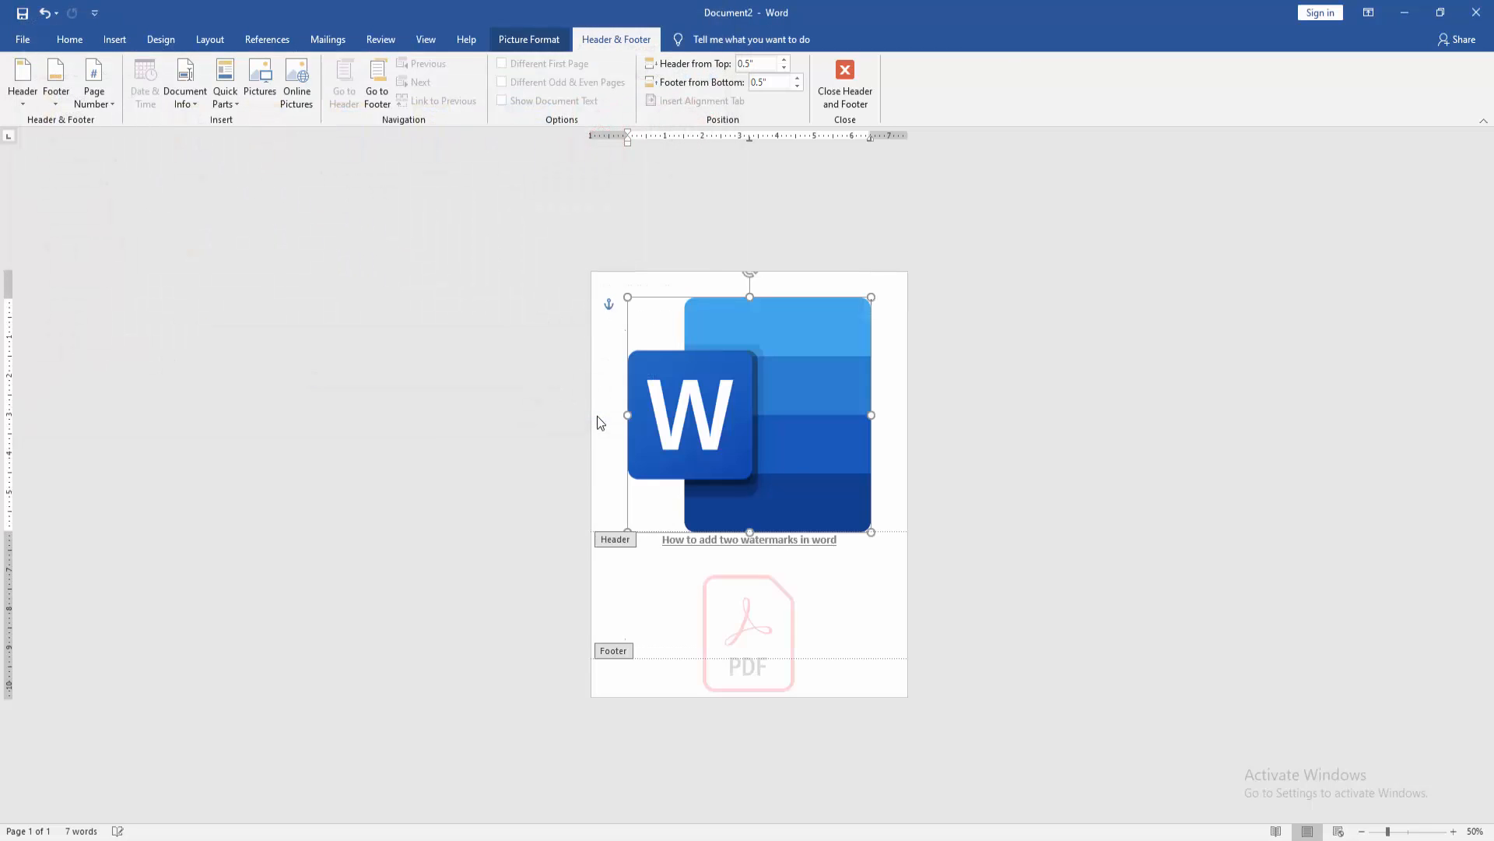
pyautogui.click(530, 39)
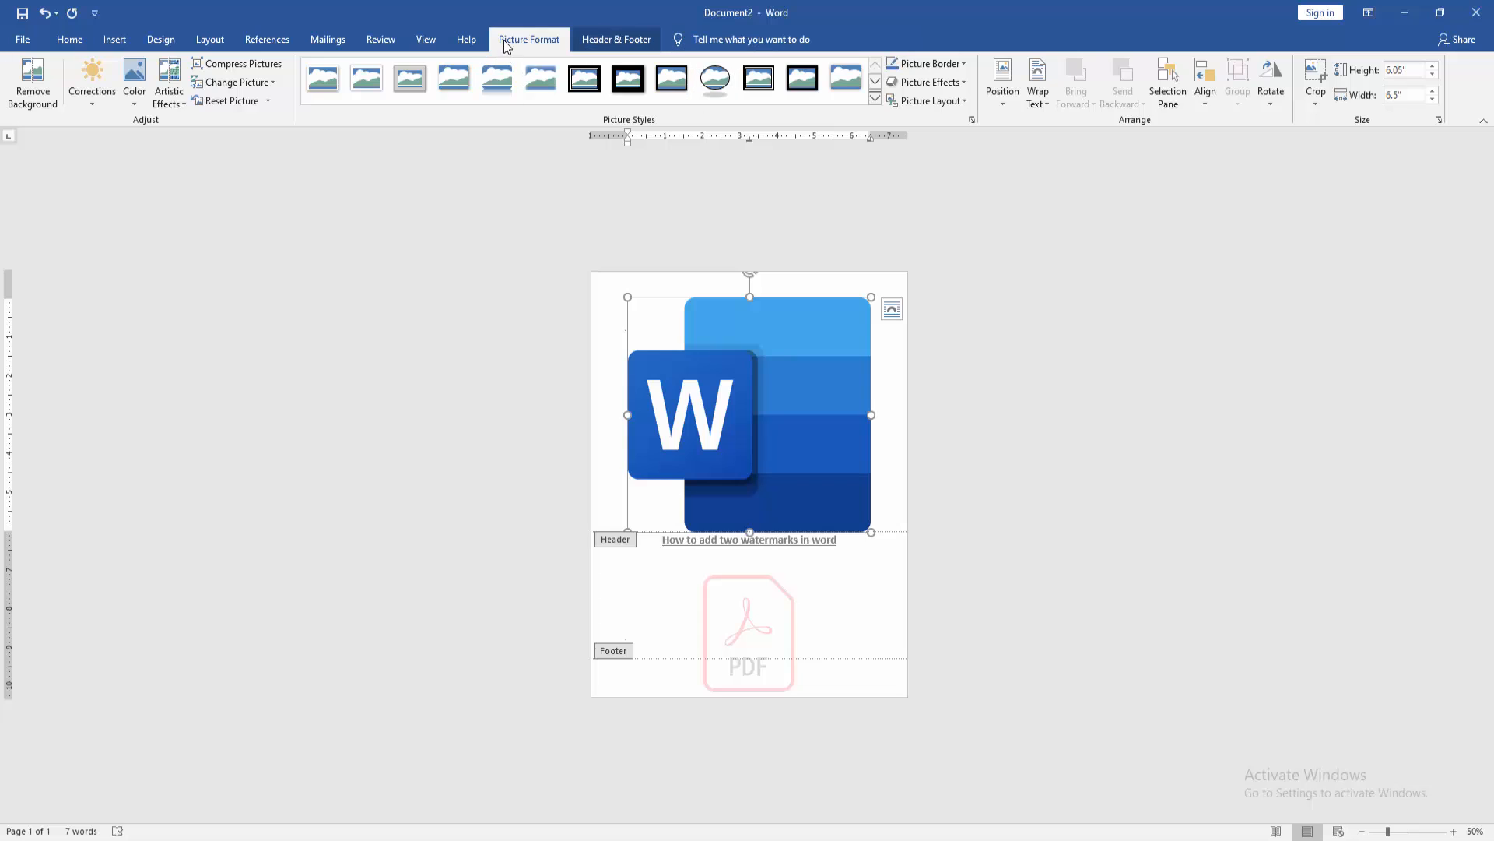
# Give the Word logo a floating text wrap, shrink it, and drag it below the PDF icon
pyautogui.click(1038, 80)
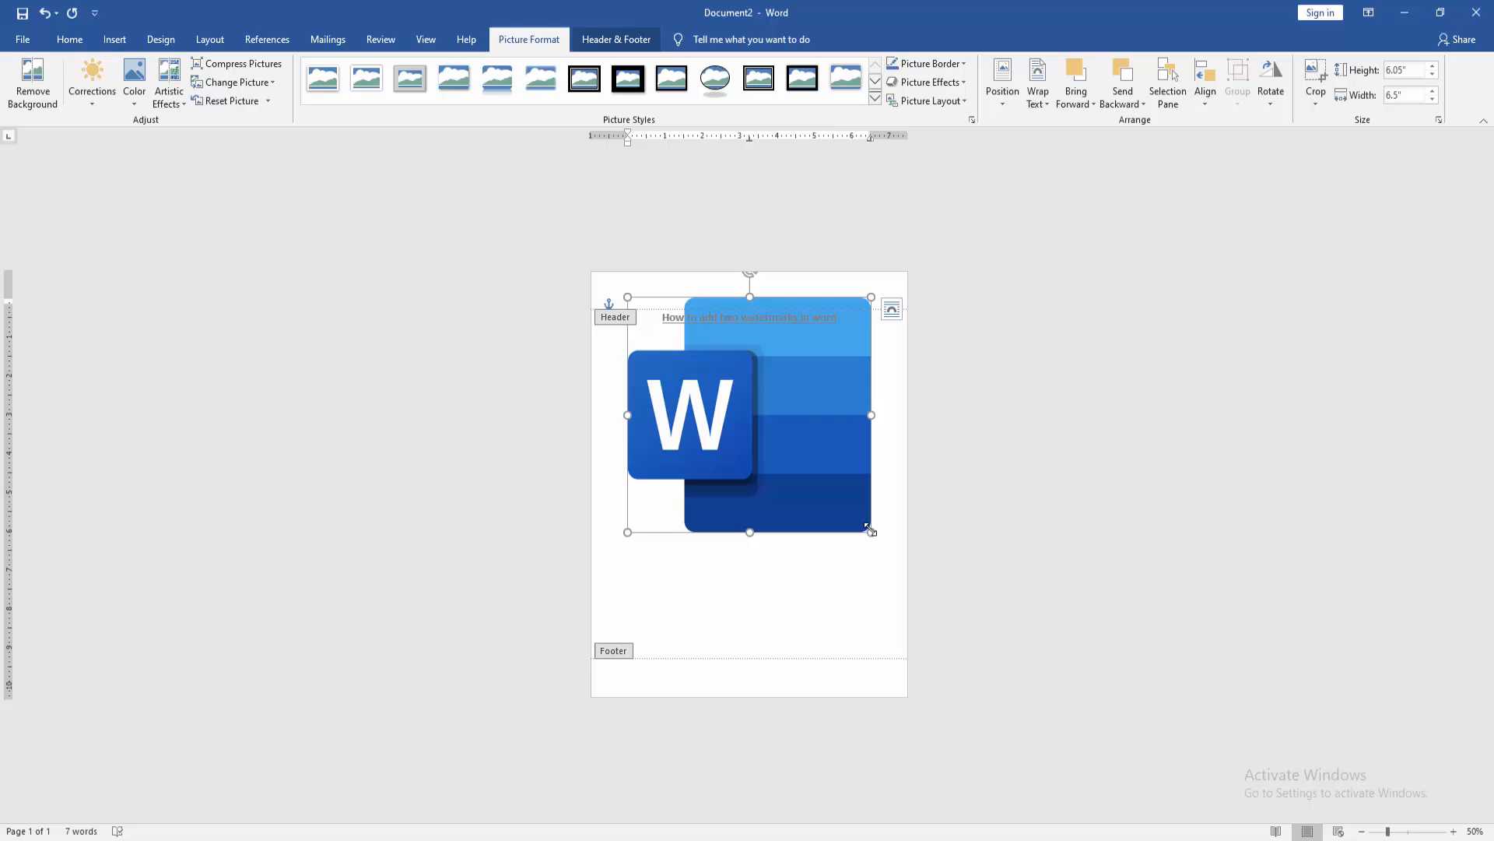
pyautogui.moveTo(871, 531); pyautogui.dragTo(773, 438)
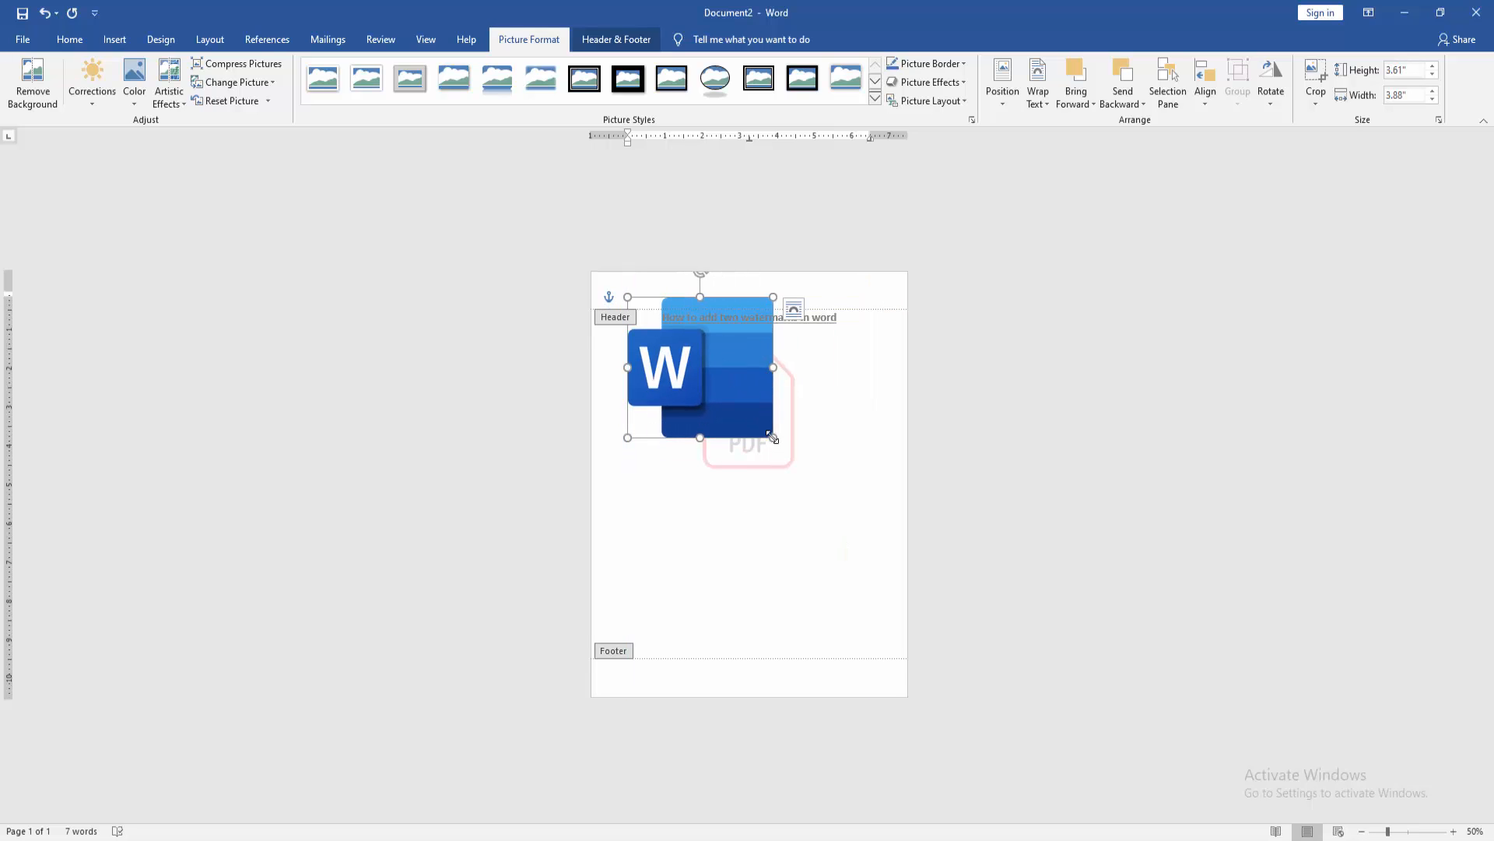
pyautogui.moveTo(701, 367); pyautogui.dragTo(743, 534)
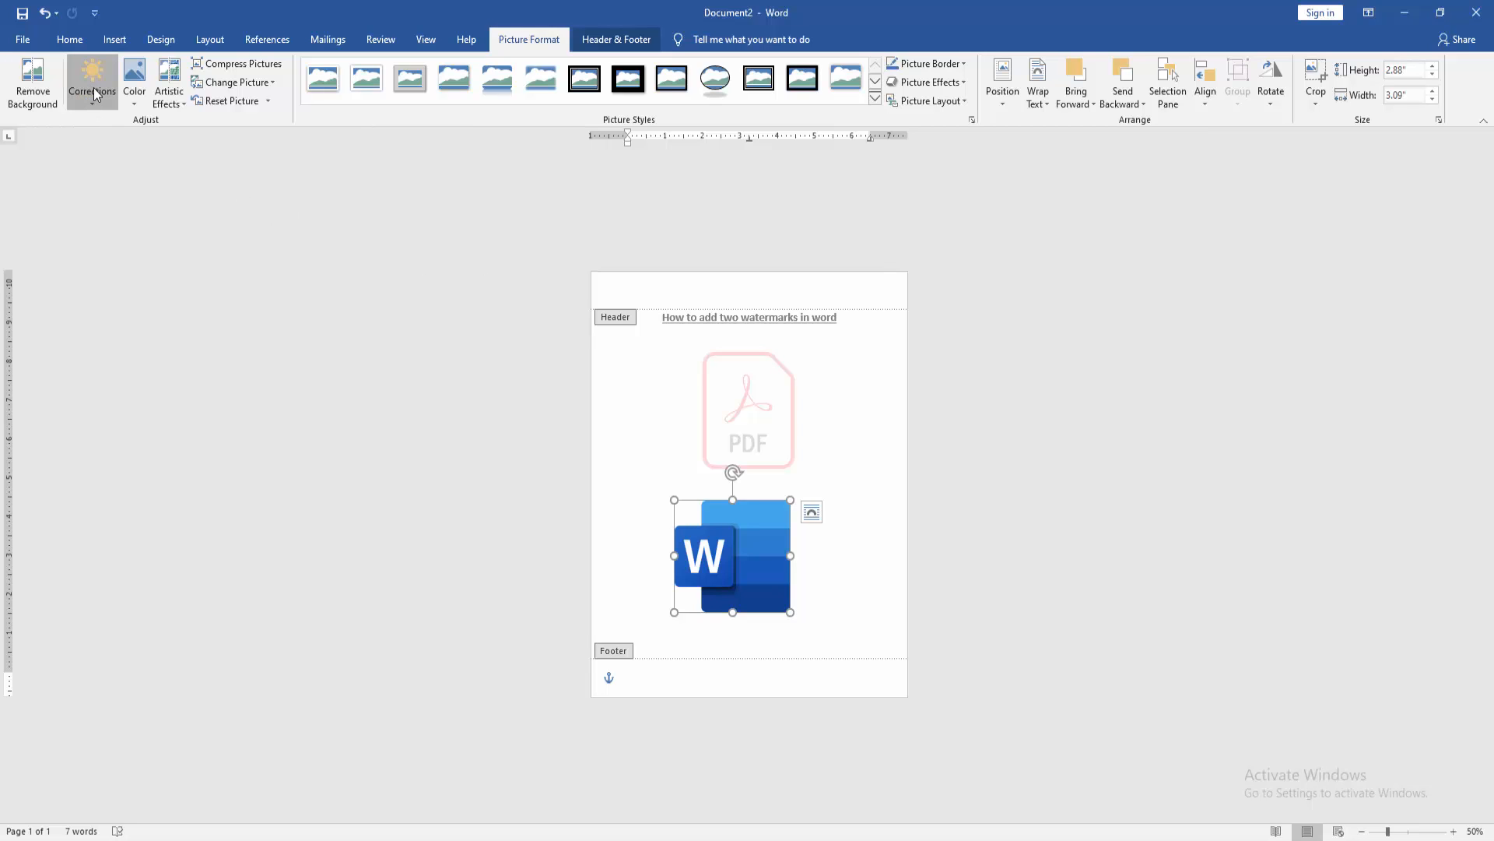
pyautogui.moveTo(148, 103)
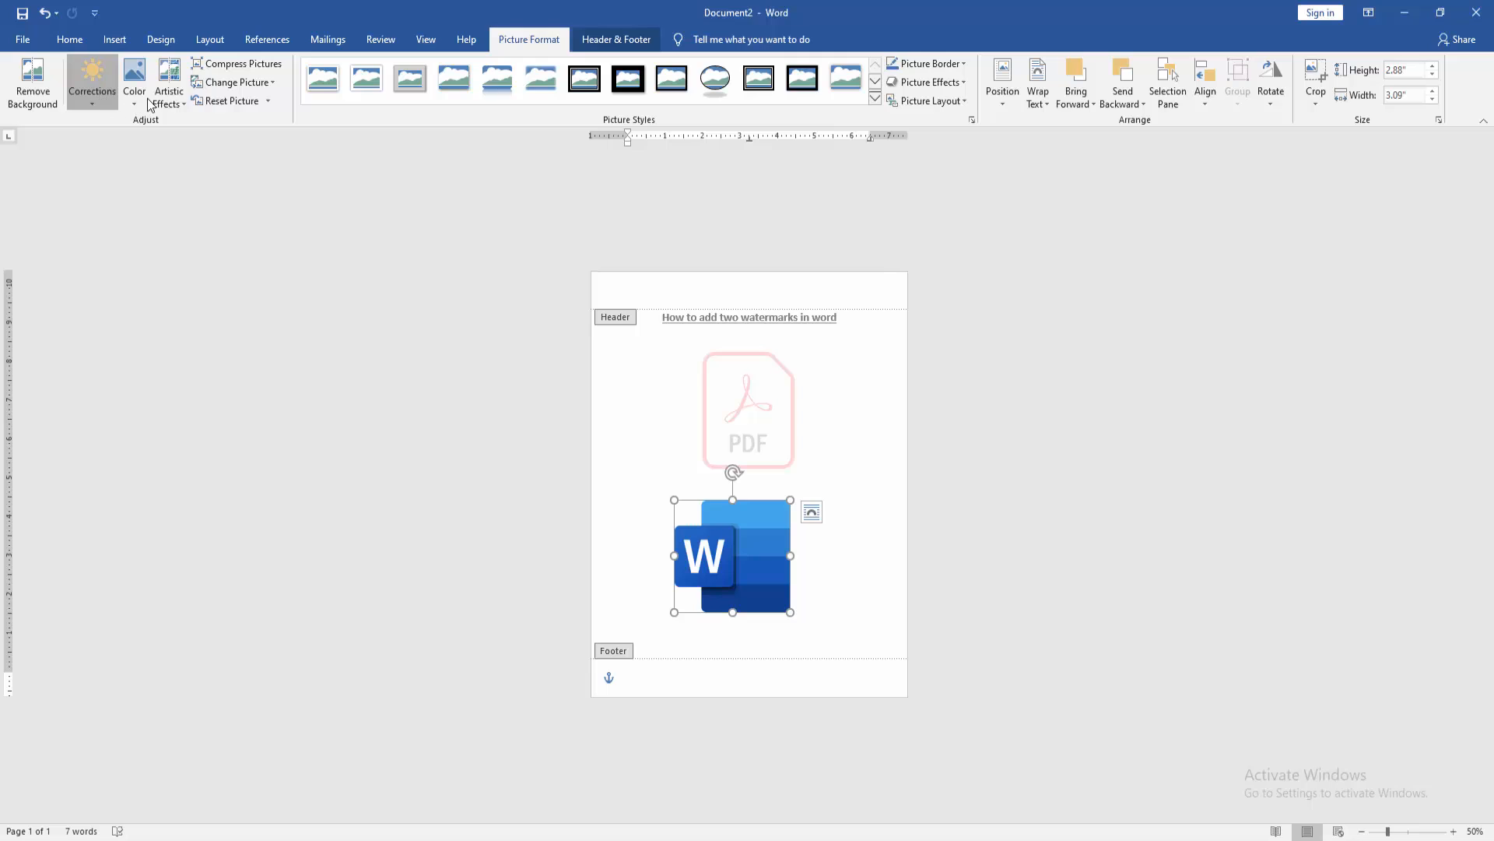